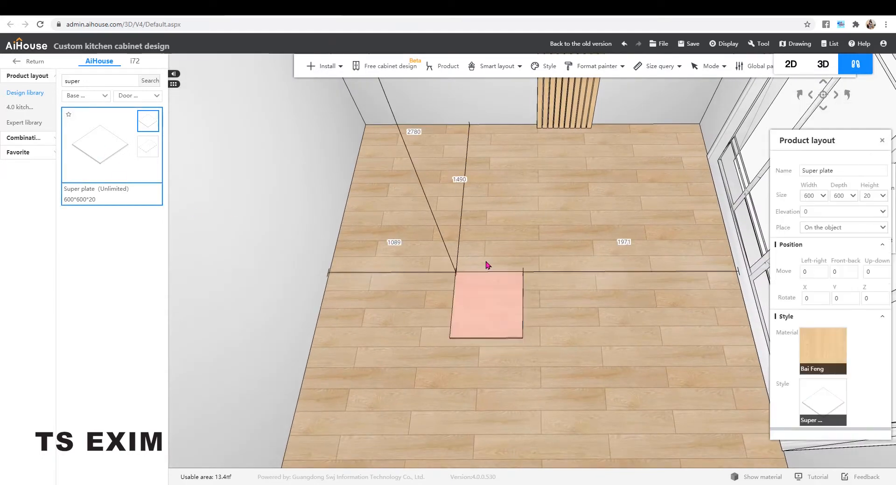
Resize the floor super plate to 1800 wide by 2800 deep.
triple_click(814, 196)
type("1800")
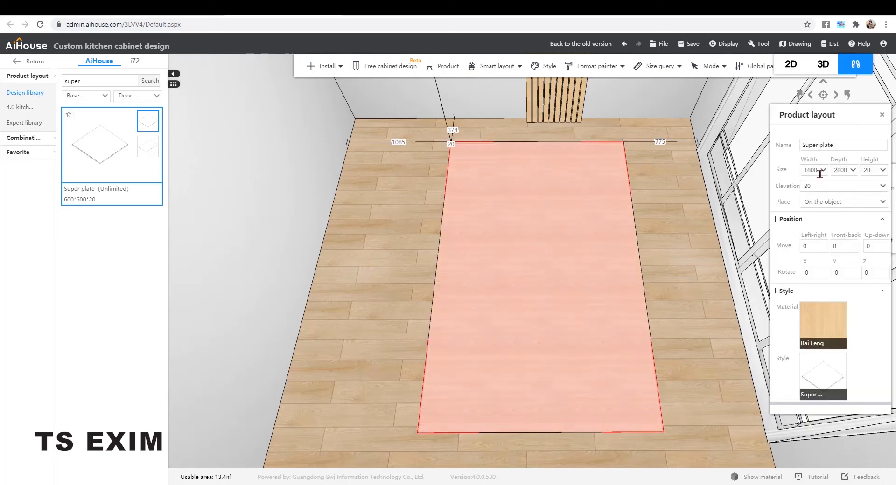
triple_click(812, 169)
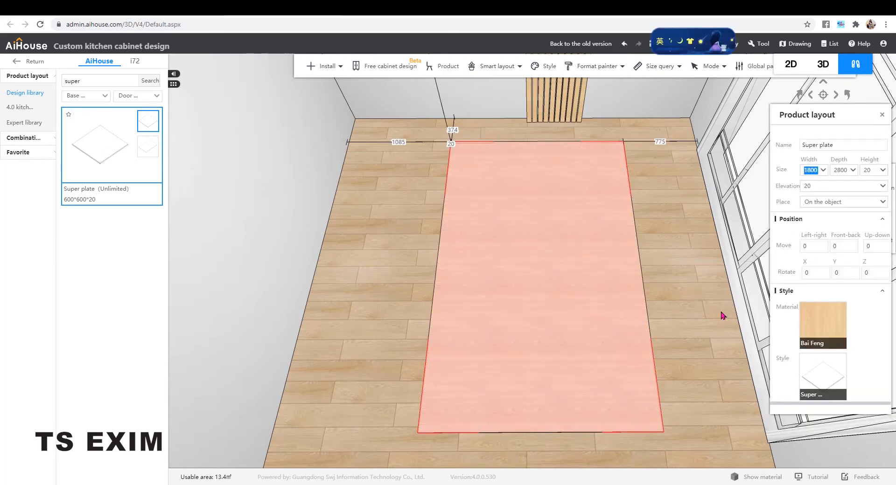
left_click(811, 170)
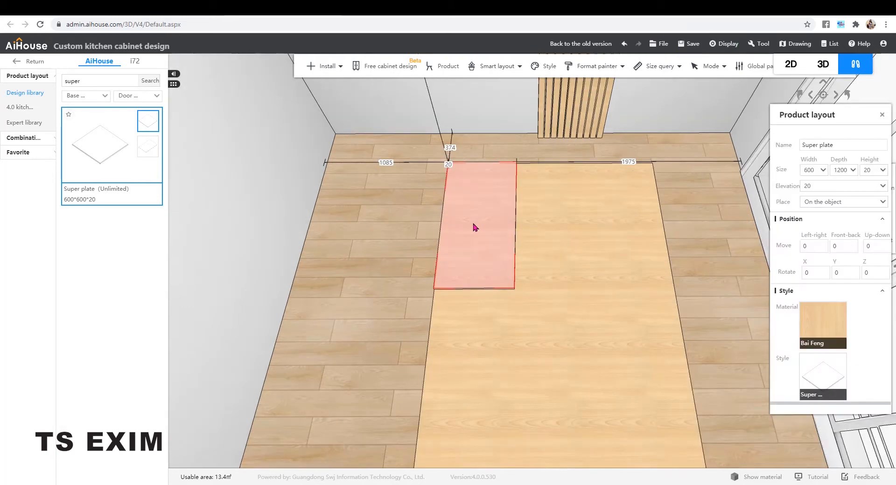
Slide the 600×1200 plate toward the middle and set the 600×600 plate's back-wall distance.
left_click_drag(473, 227, 551, 228)
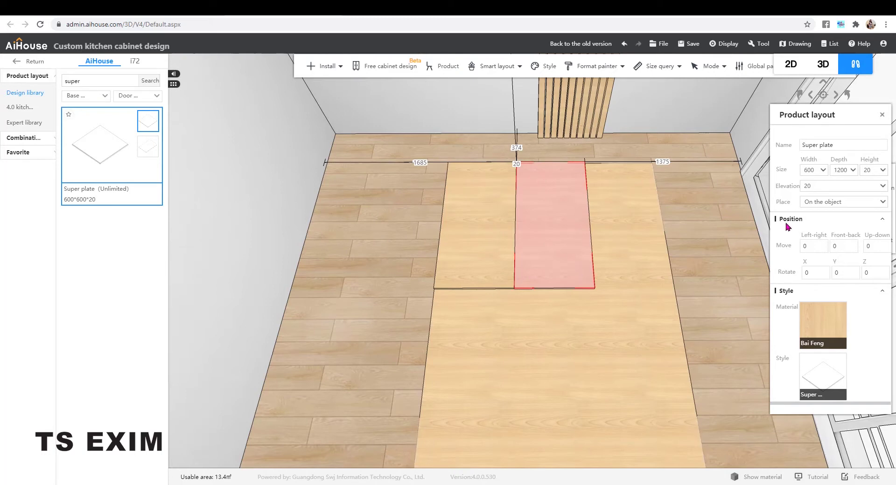
double_click(419, 163)
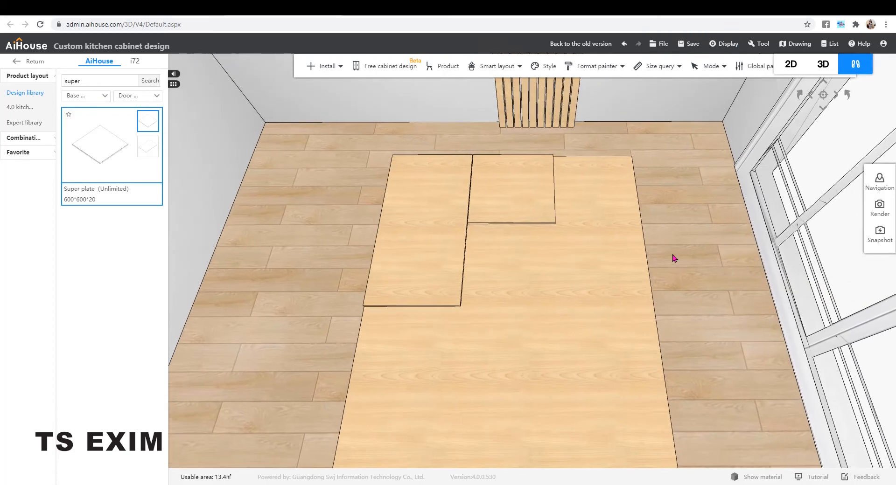
left_click(414, 229)
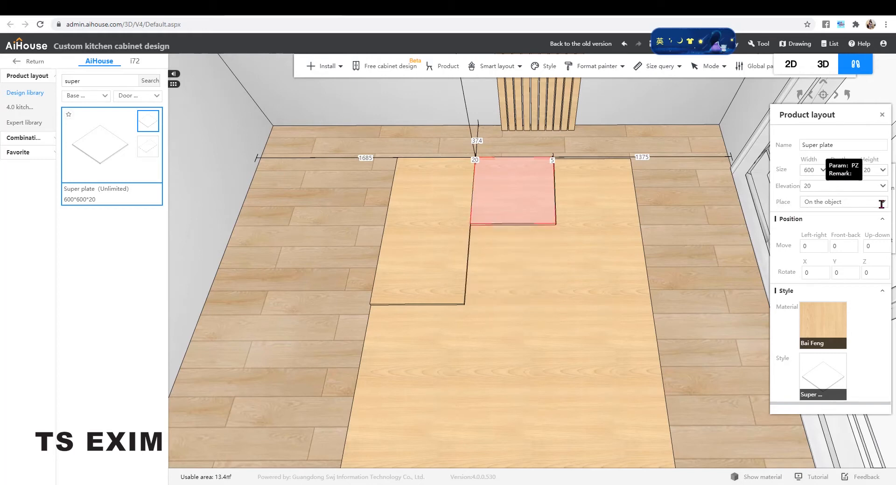
mouse_move(484, 127)
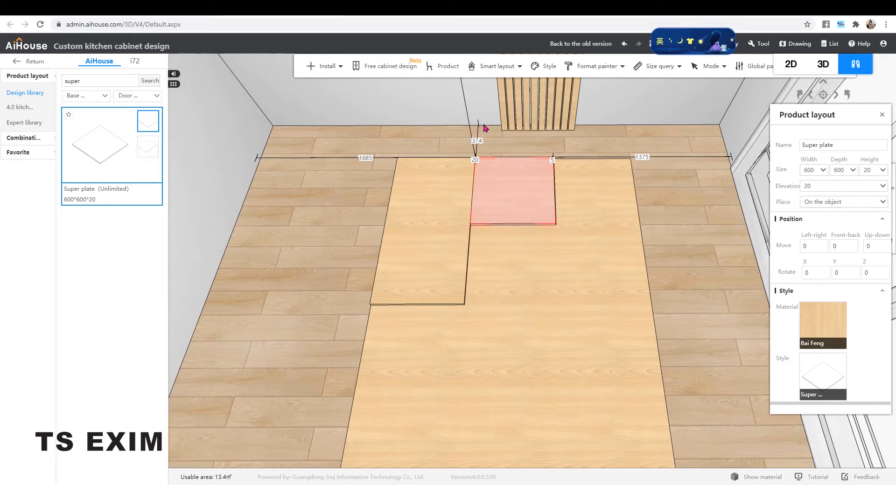
left_click(476, 140)
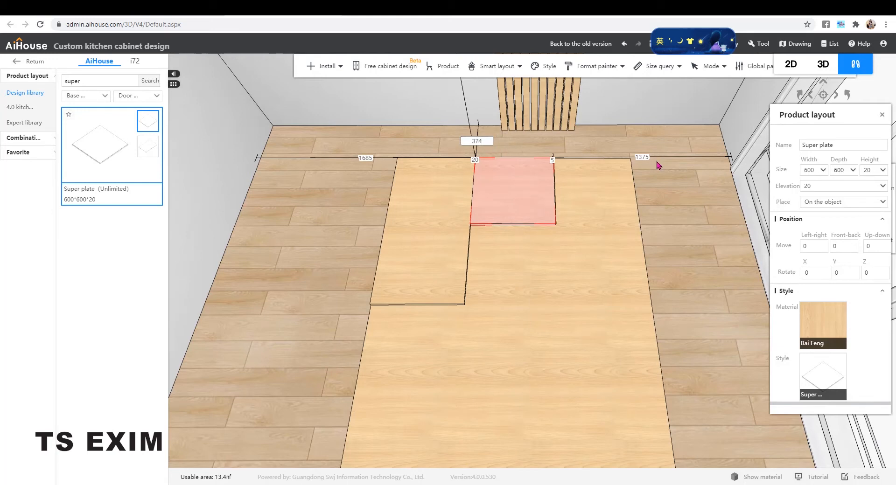
left_click_drag(511, 191, 509, 266)
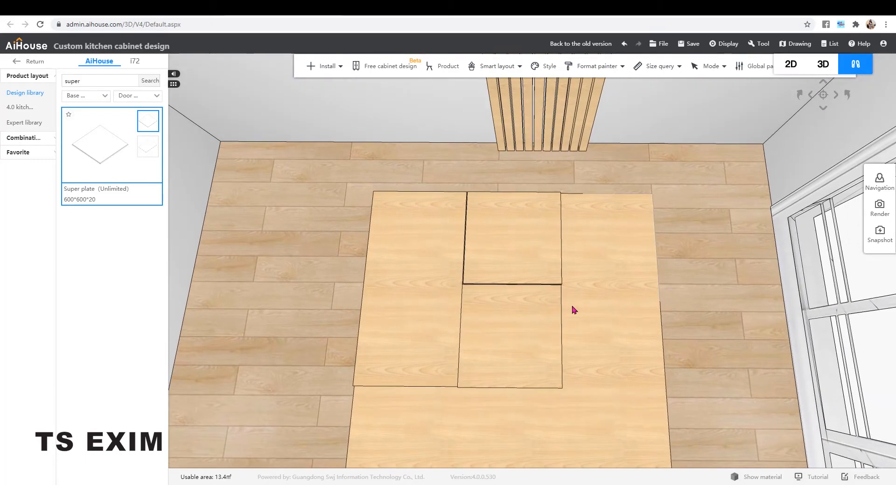
Resize plates to 595×1200 and 600×1800 and move the long plate into the middle column.
left_click(510, 237)
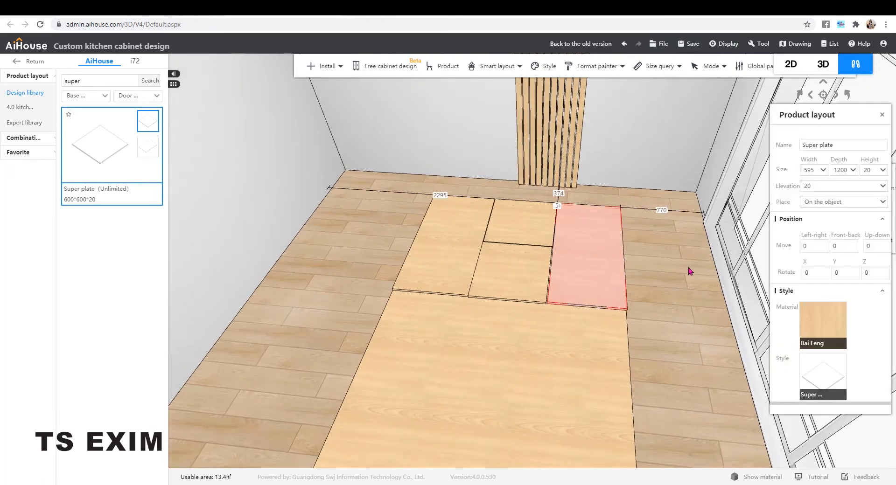
mouse_move(844, 170)
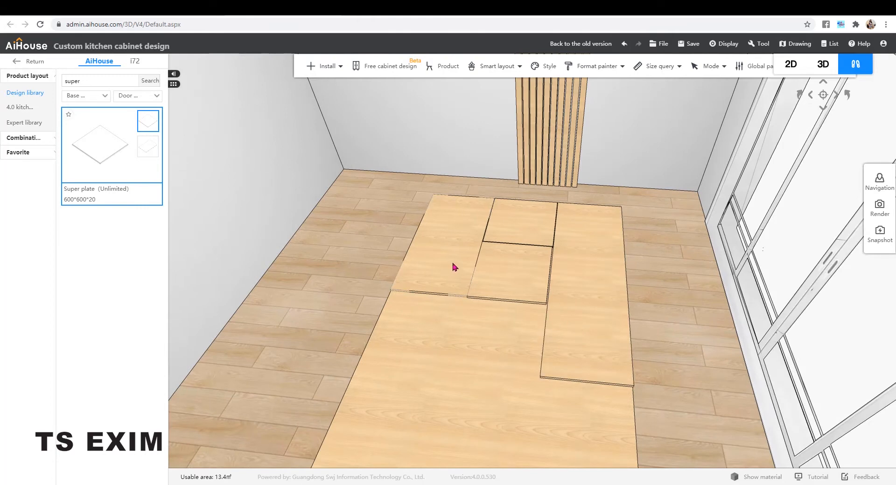
left_click(508, 252)
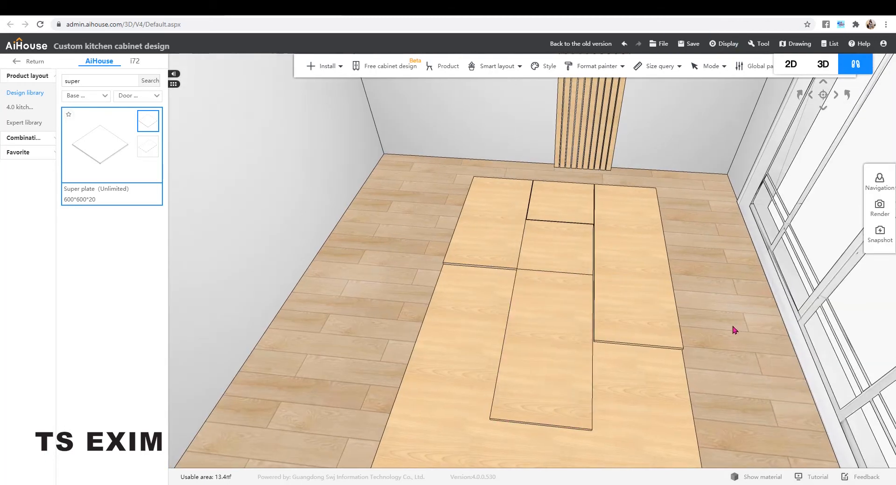
left_click(480, 228)
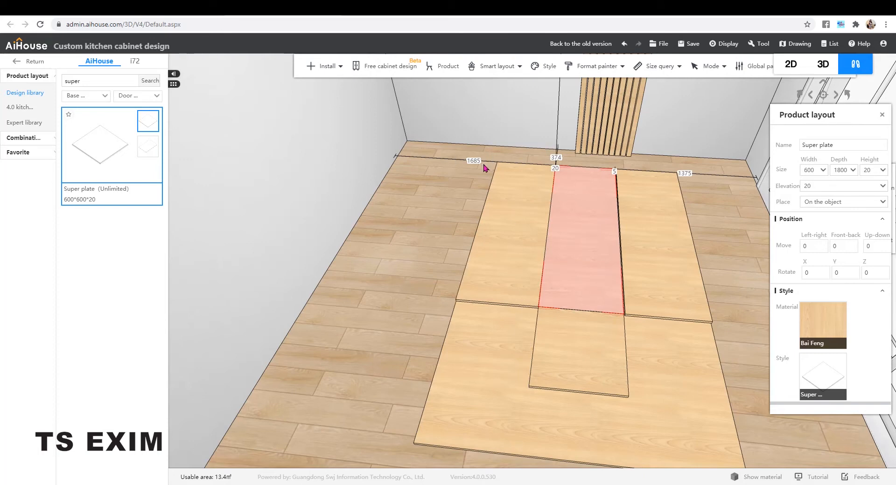
left_click_drag(585, 234, 492, 223)
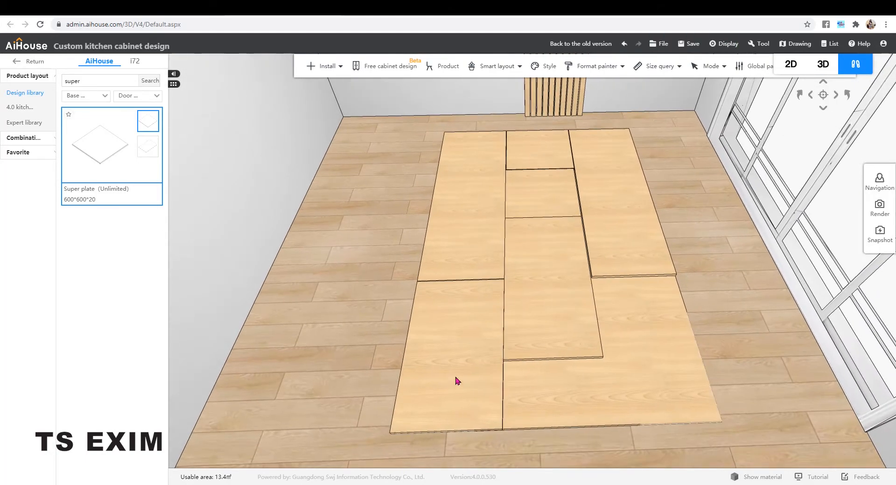
Adjust the bottom middle and back-right plates into the staggered column layout.
left_click(549, 354)
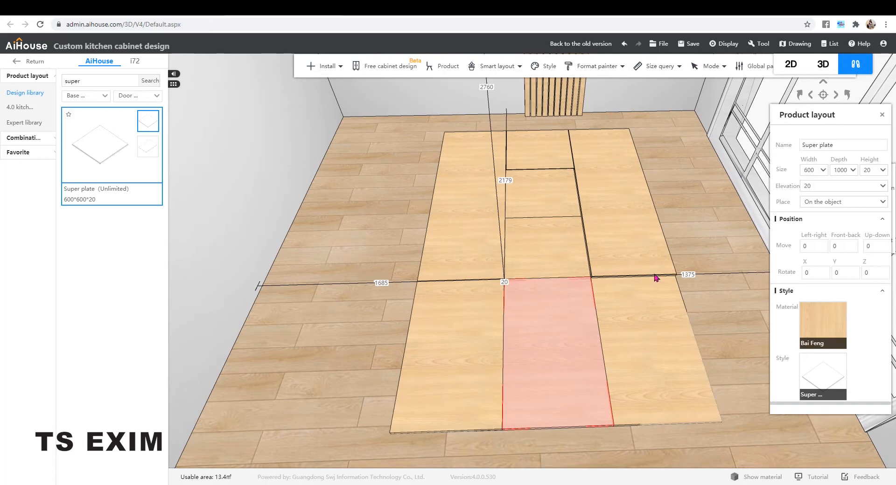
double_click(381, 283)
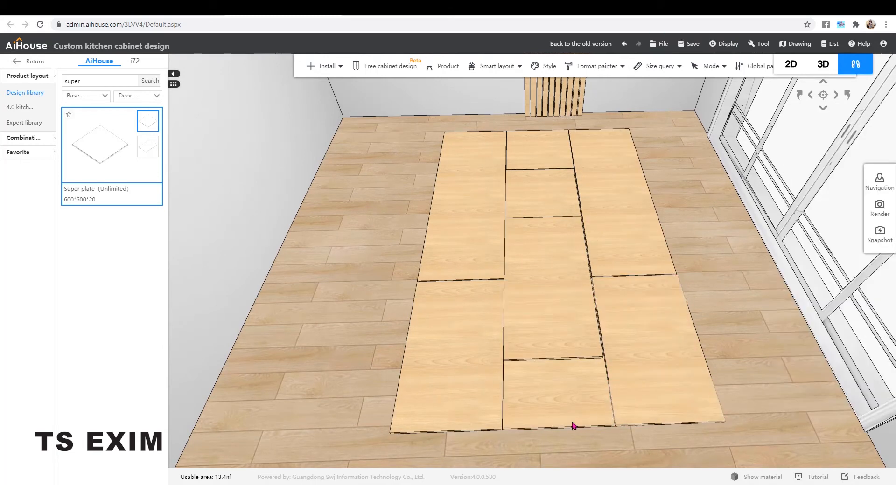
left_click(605, 194)
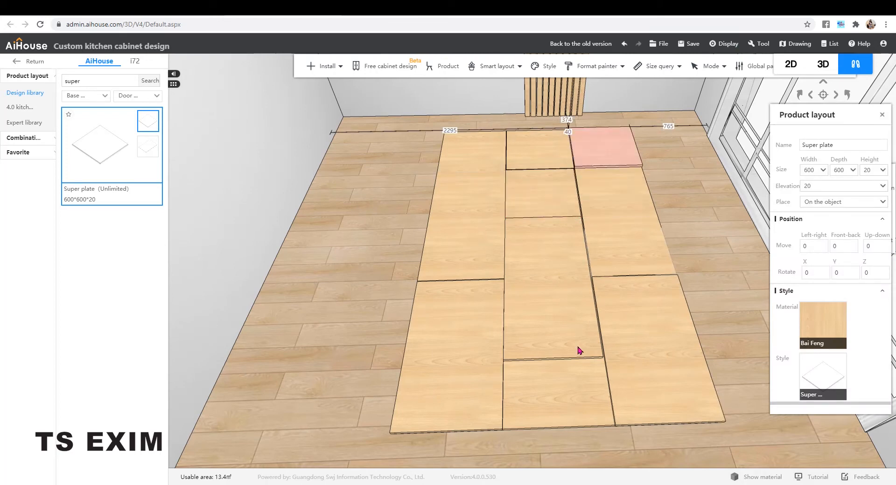
left_click(551, 323)
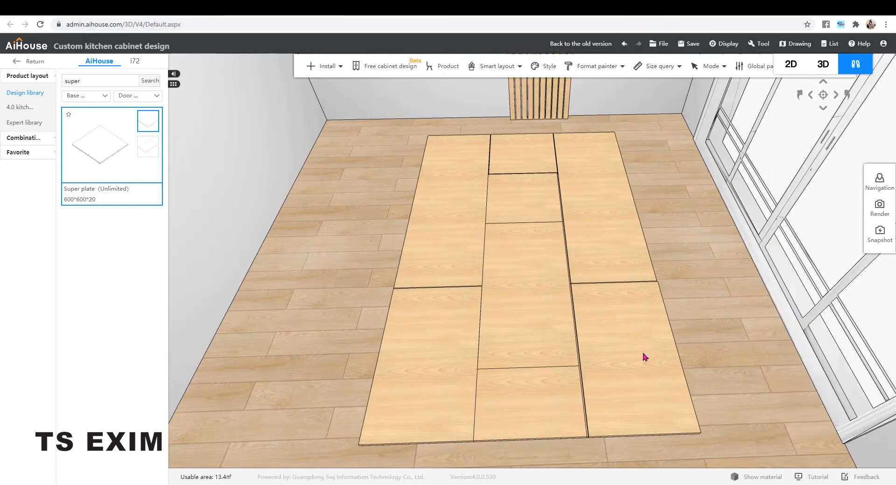
left_click(519, 394)
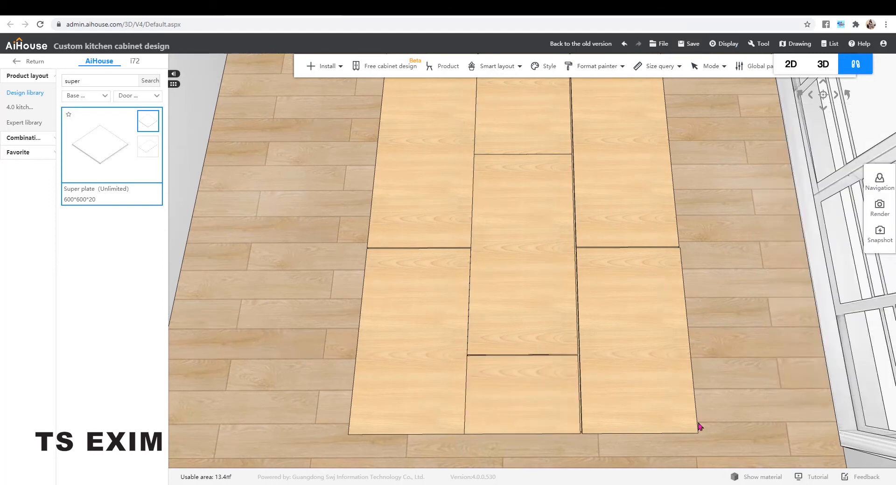
Edit the bottom left plate and group all plates into a 1810×2801×40 combination.
left_click(409, 332)
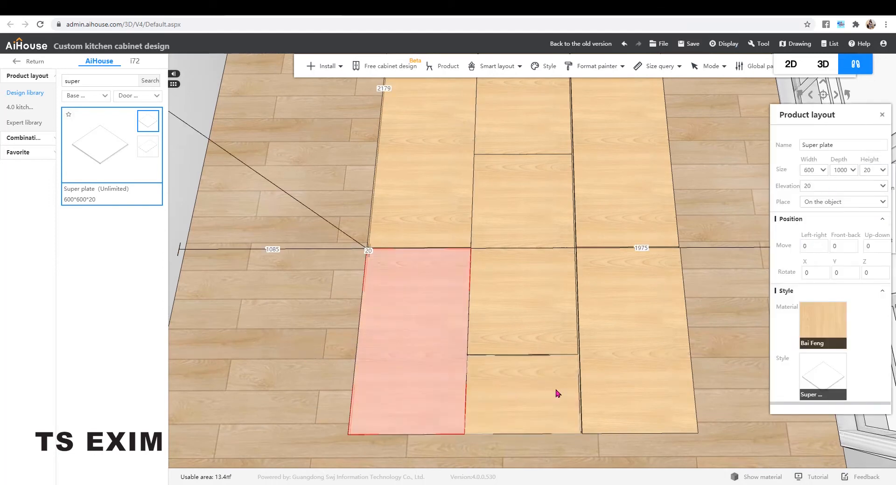
left_click(816, 170)
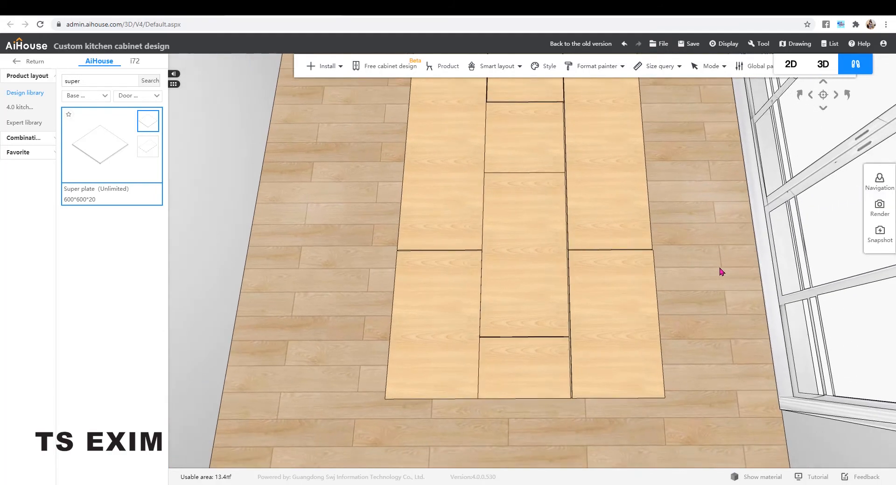
left_click(522, 92)
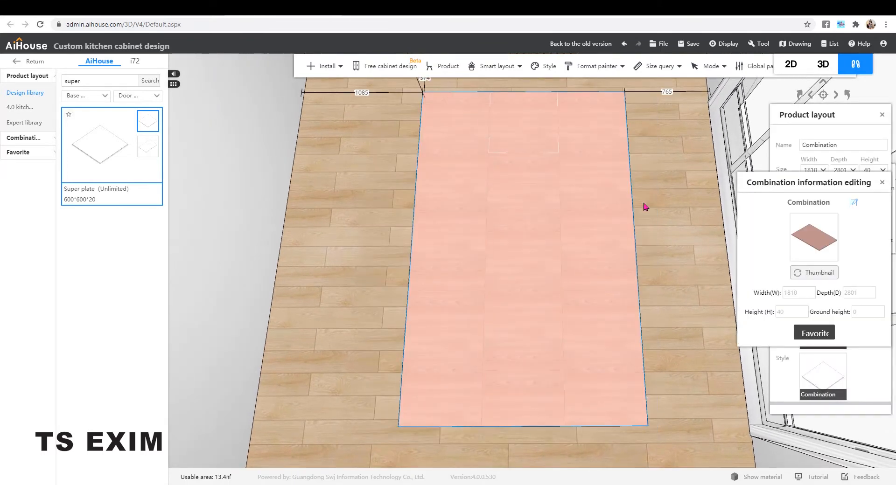
Add the plate combination to Favorites under the Unnamed category.
left_click(813, 332)
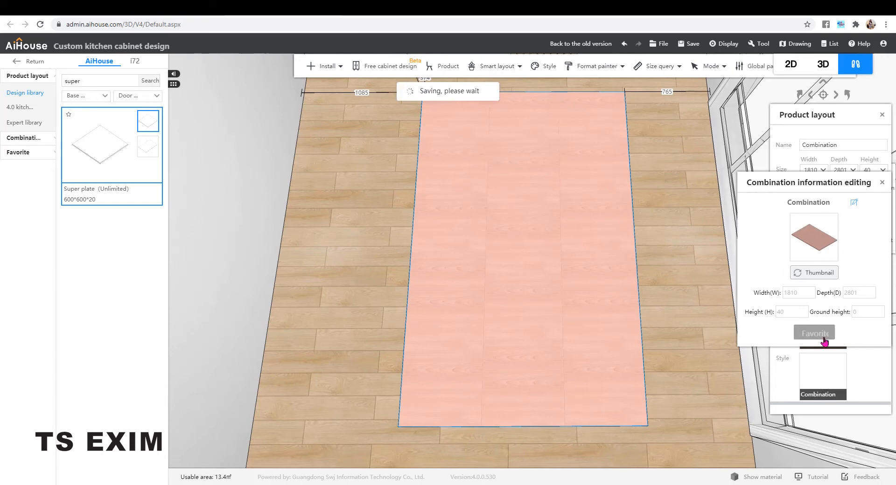
left_click(814, 332)
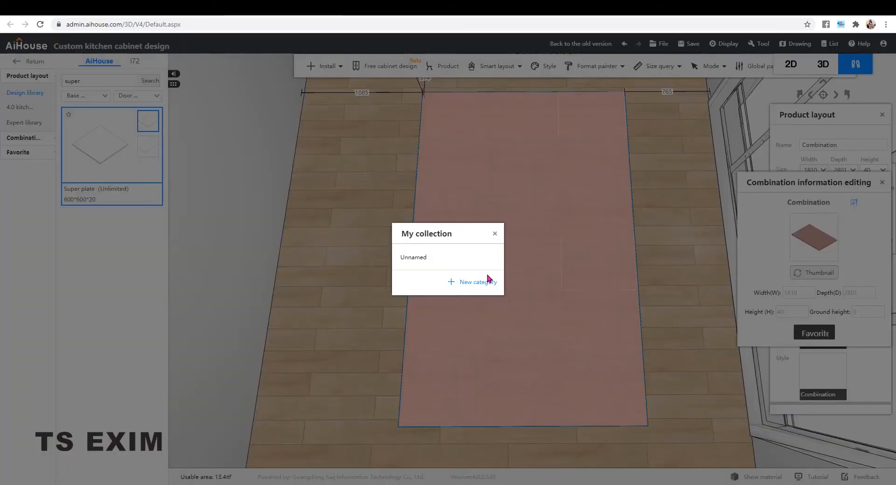
left_click(412, 257)
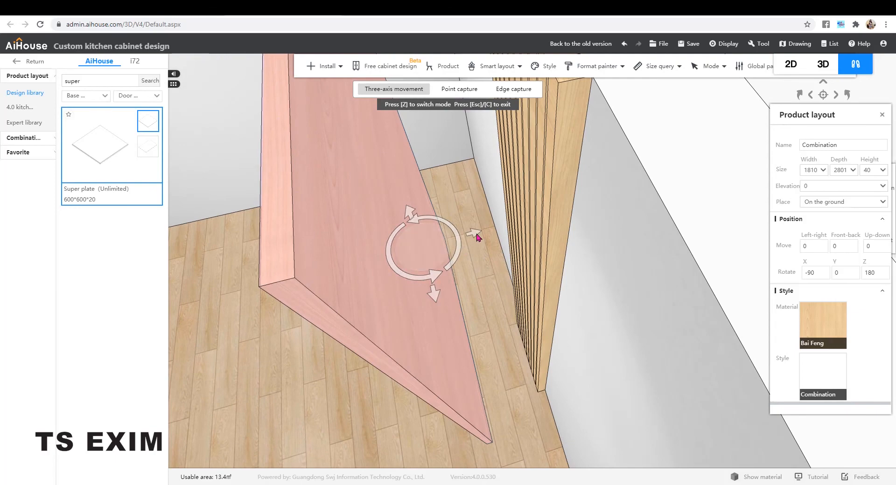
Slide the upright combination panel flat against the wall beside the wooden slats.
left_click_drag(477, 236, 603, 302)
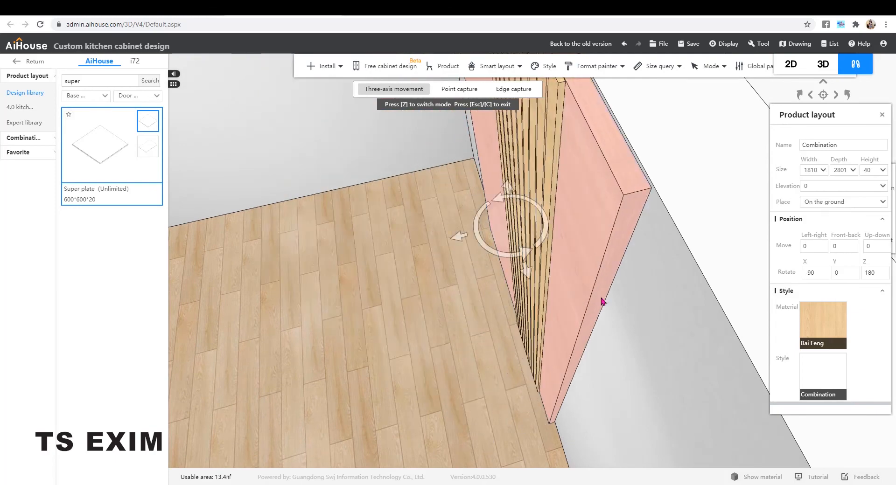